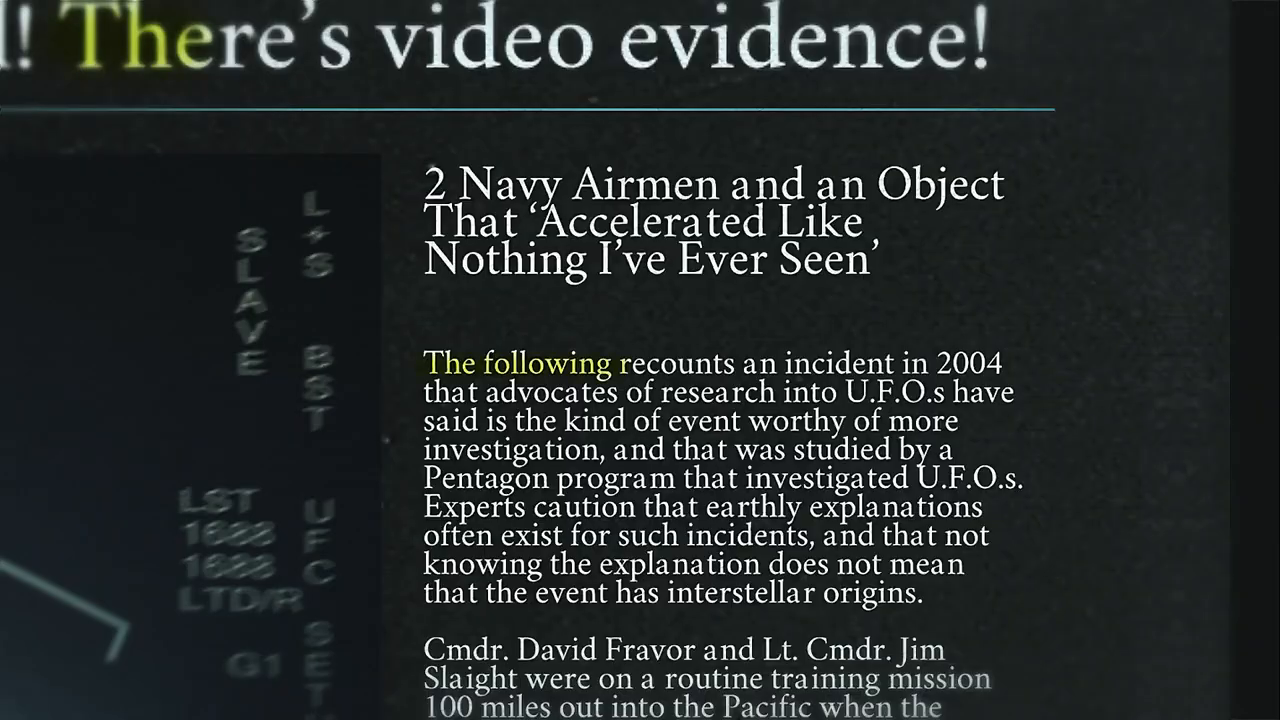
{"action": "scroll", "scroll_direction": "down", "scroll_amount": 3}
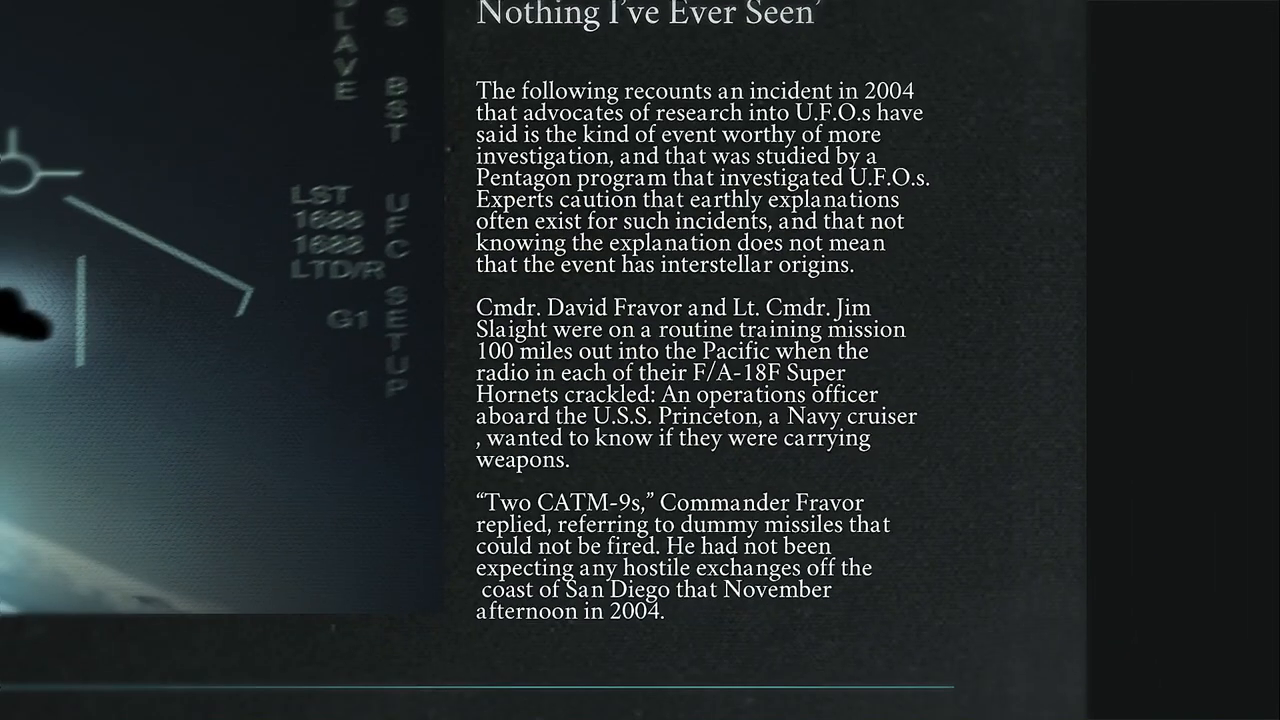